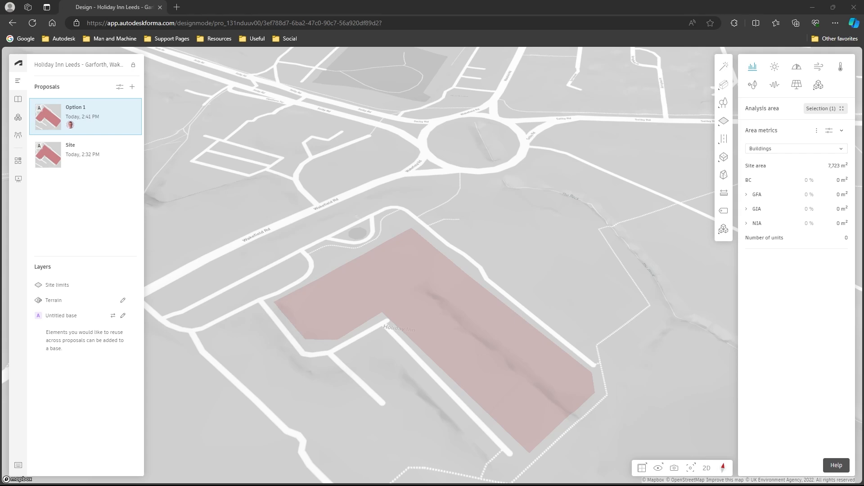
- Select and clear the site boundary, then launch Explore for generated building options
left_click(57, 285)
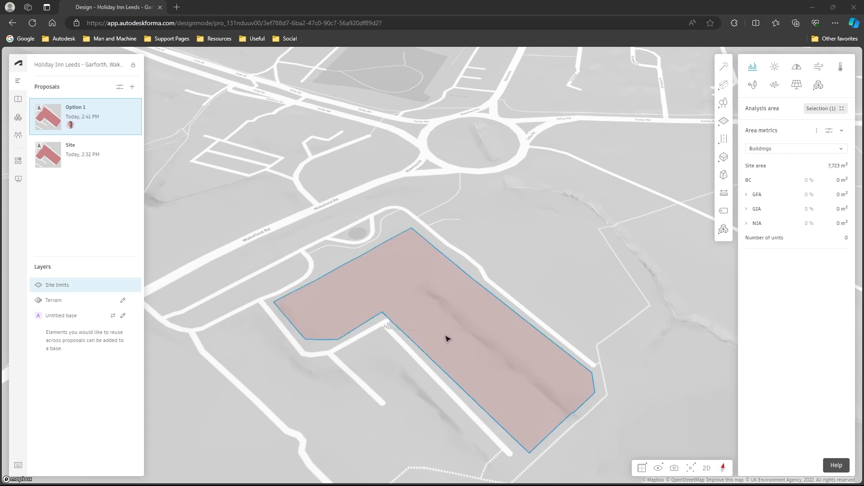
mouse_move(504, 388)
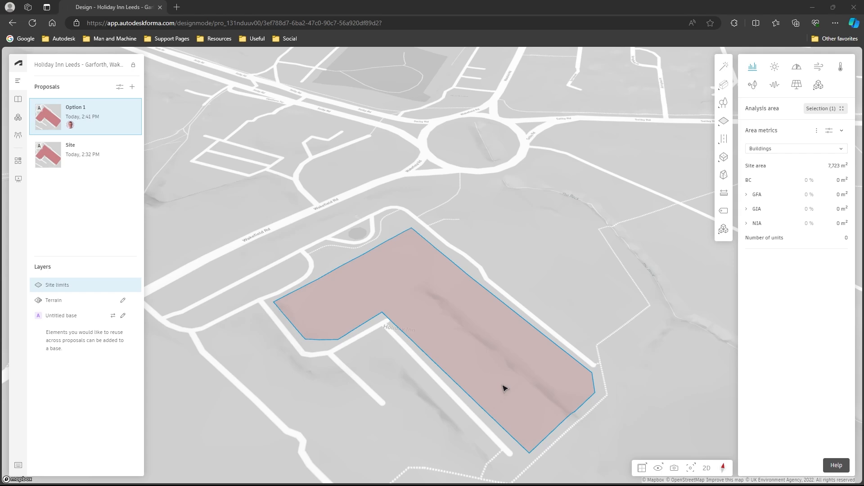
left_click(724, 65)
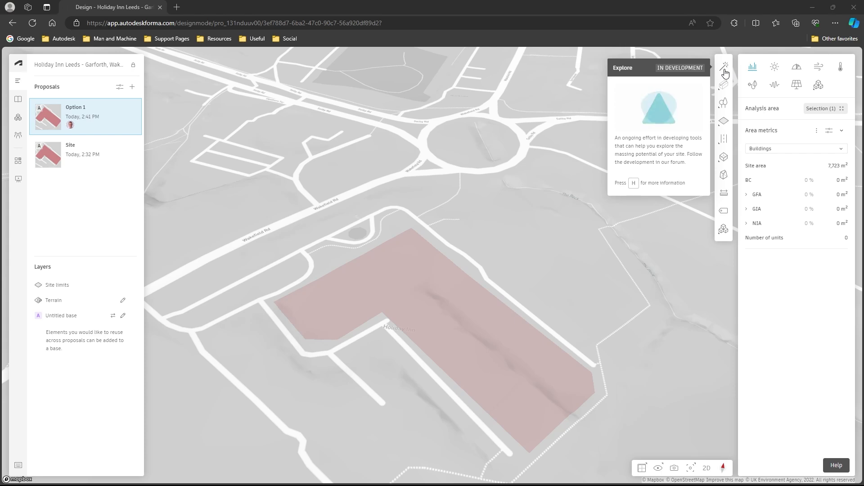
left_click(724, 73)
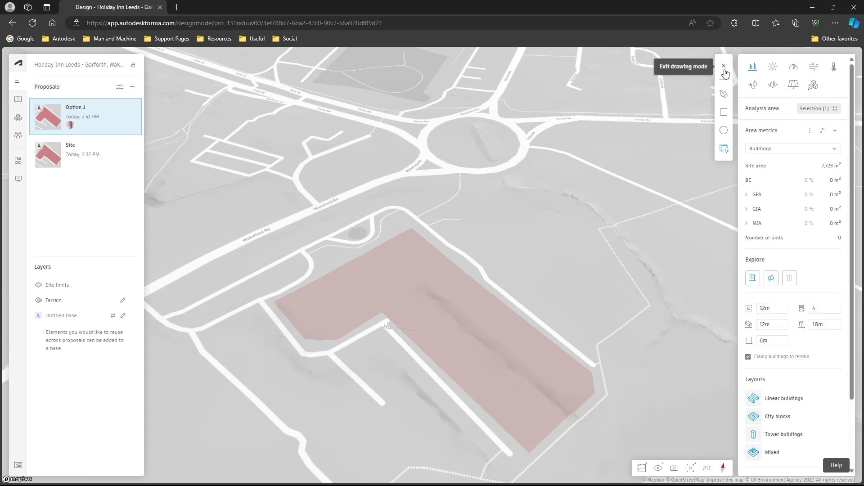
mouse_move(729, 97)
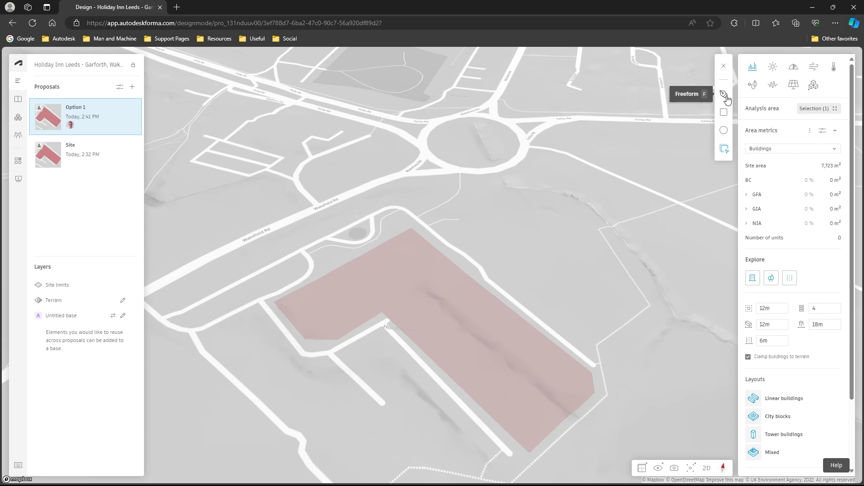
mouse_move(724, 112)
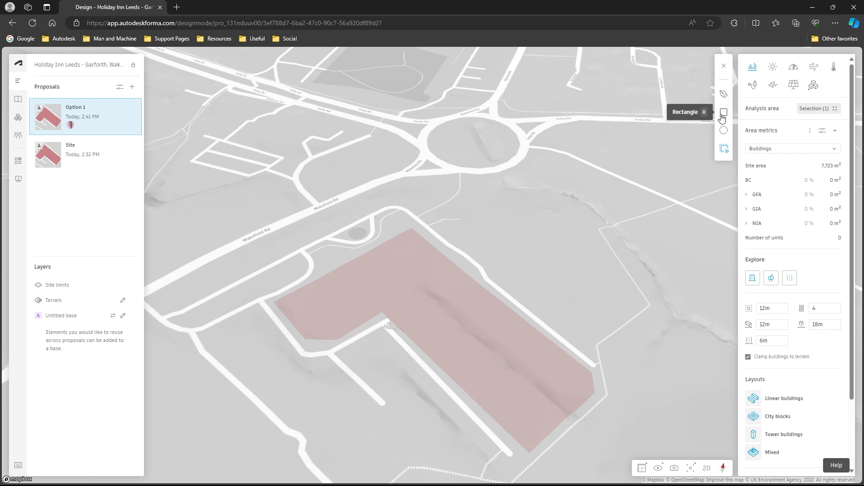
mouse_move(724, 149)
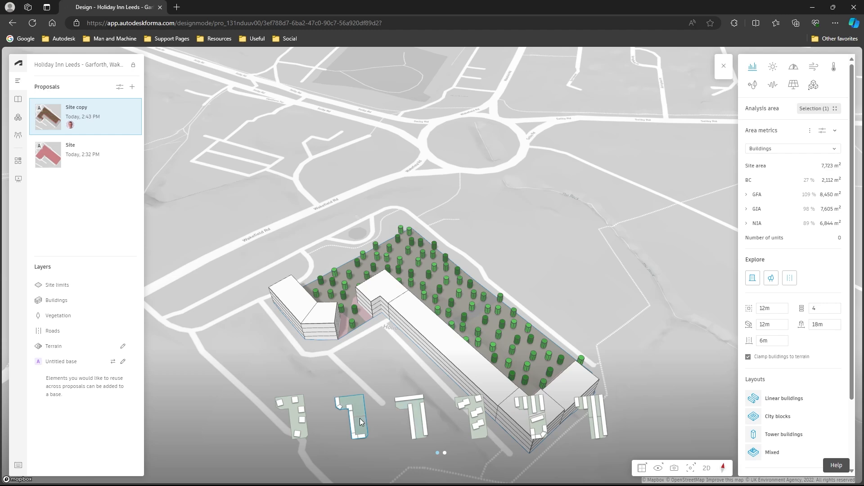
mouse_move(306, 429)
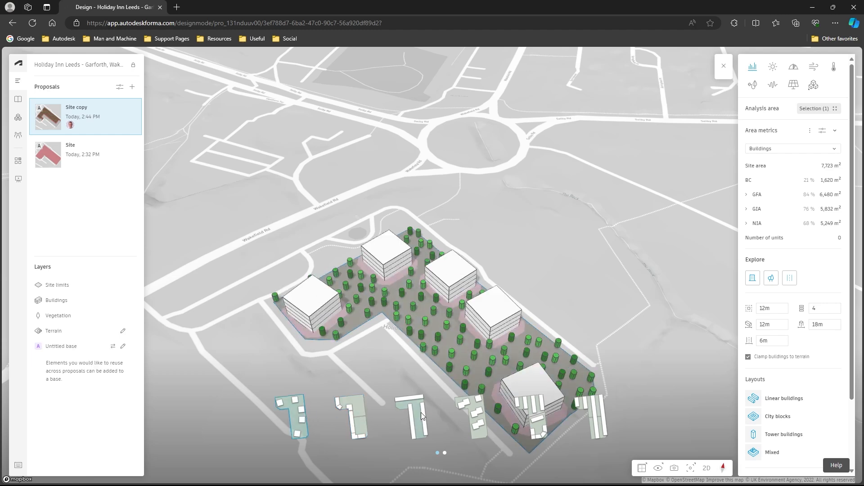
- Pick the generated layout with five separate mid-rise blocks and trees
left_click(784, 398)
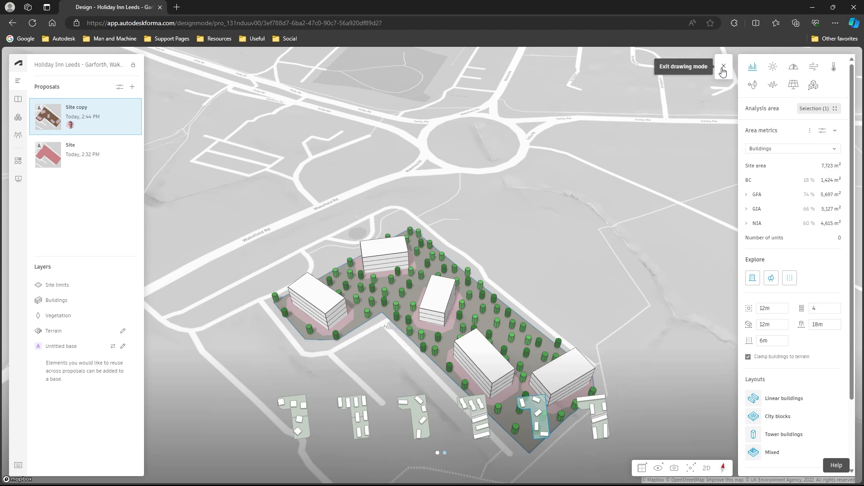
- Exit drawing mode and delete the southernmost building, leaving four blocks (GFA 4,559 m²)
left_click(723, 68)
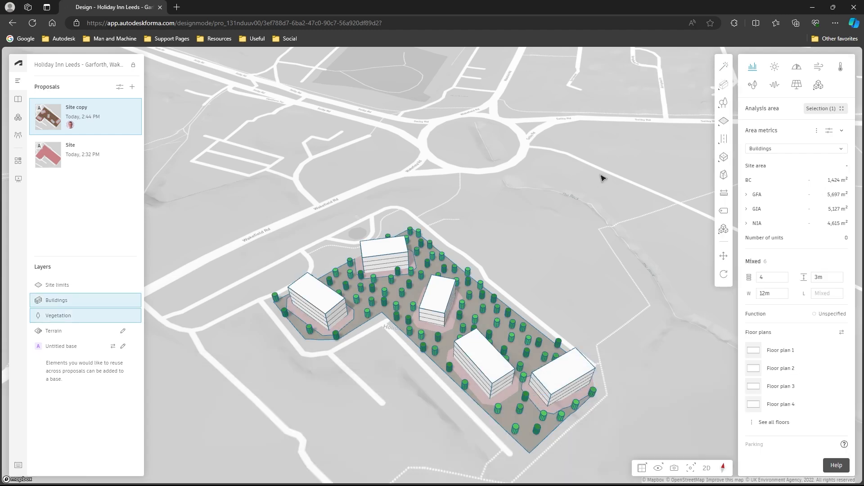
mouse_move(501, 266)
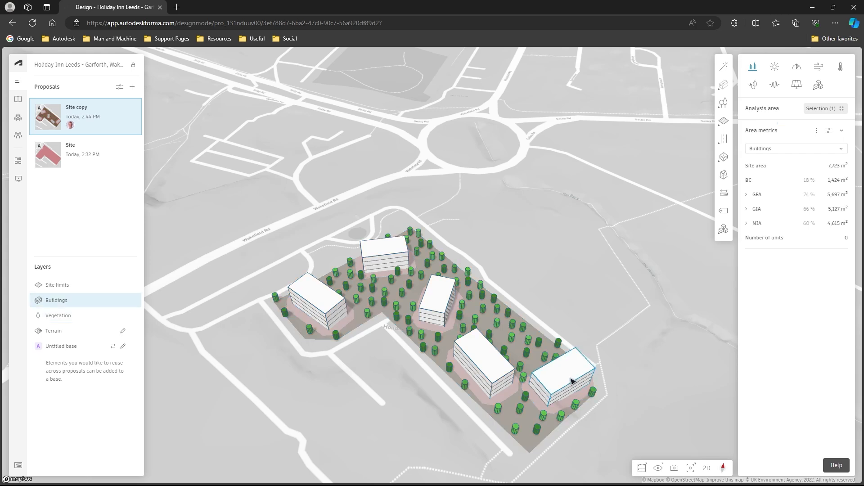
left_click(568, 382)
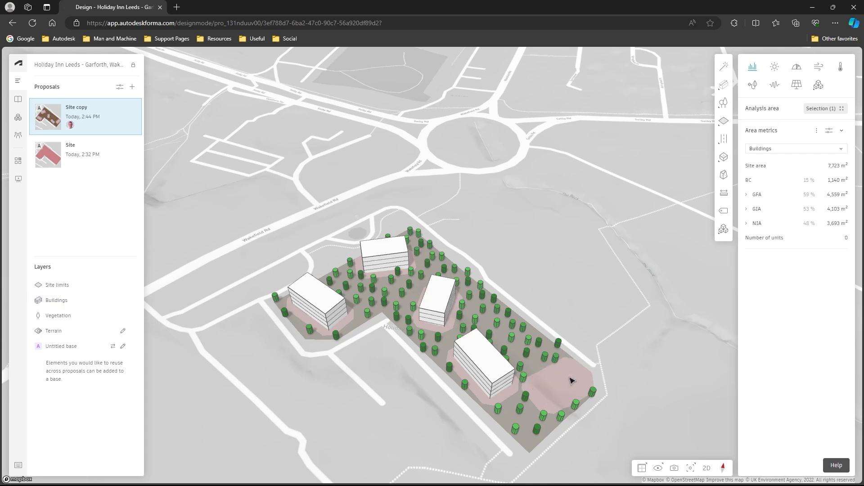
left_click(57, 316)
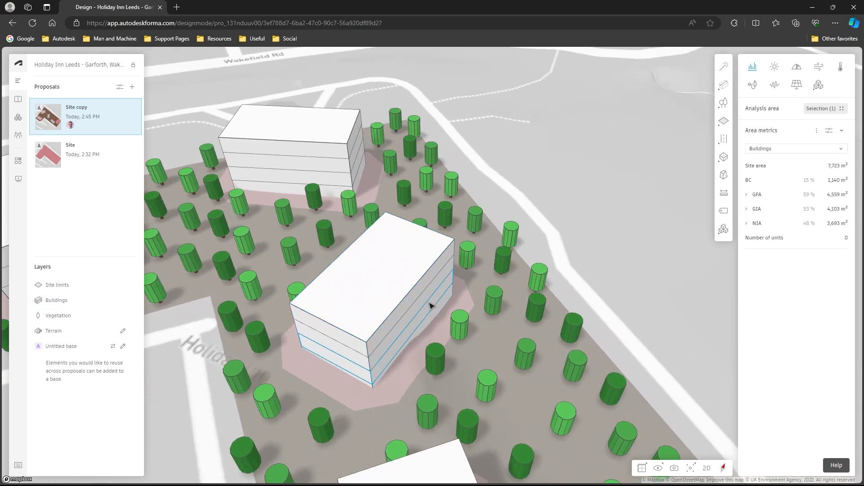
- Convert the central four-storey block to a 3D Sketch via its right-click menu
left_click(378, 291)
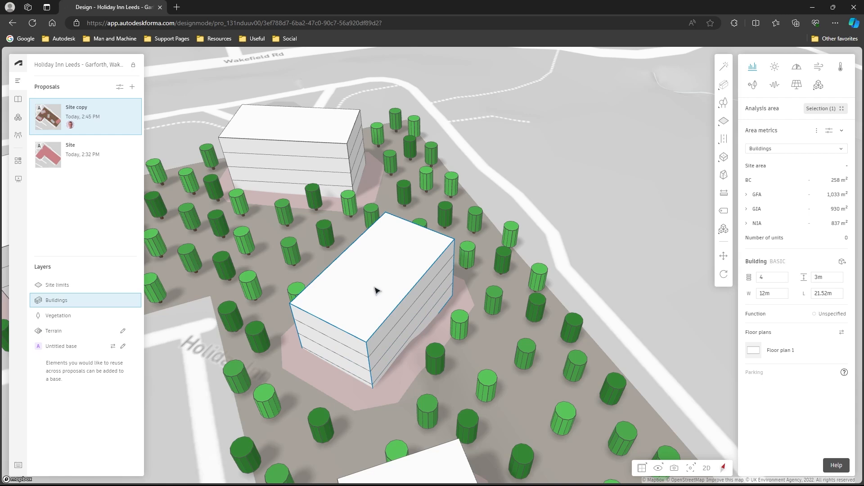
right_click(378, 290)
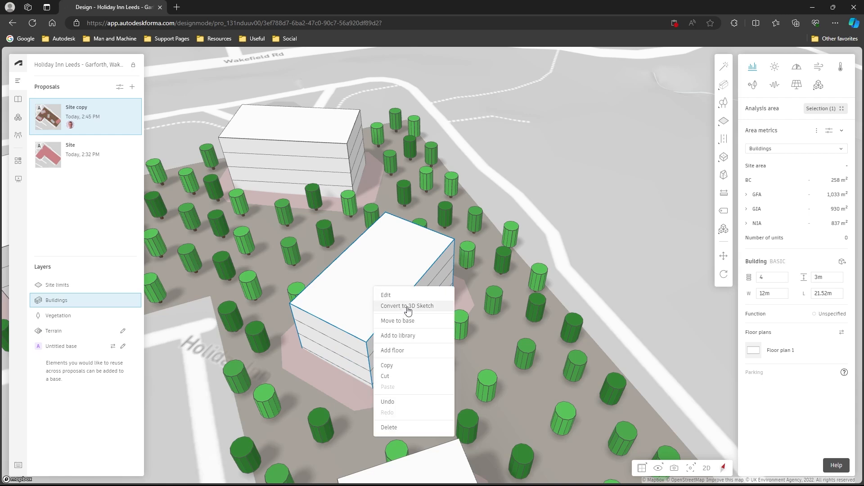
left_click(407, 306)
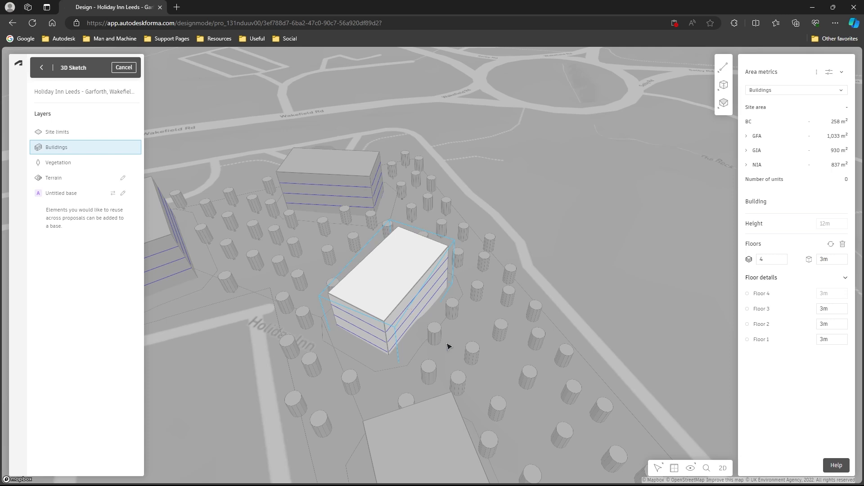
mouse_move(464, 270)
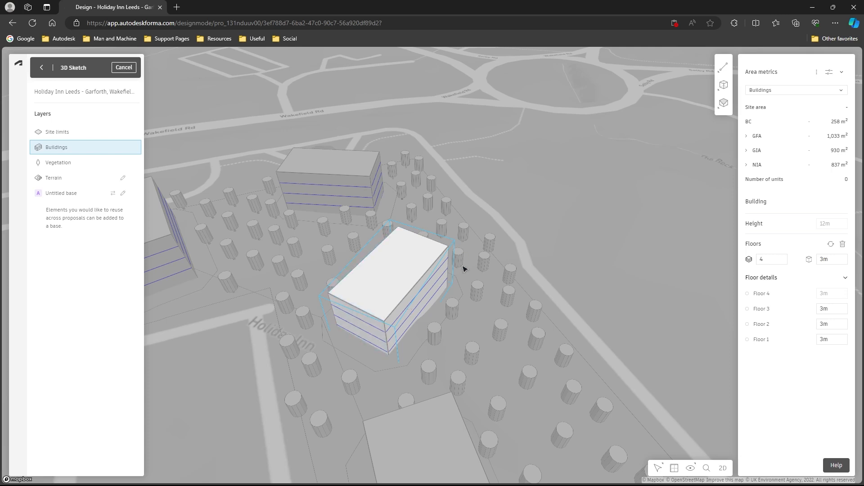
mouse_move(724, 67)
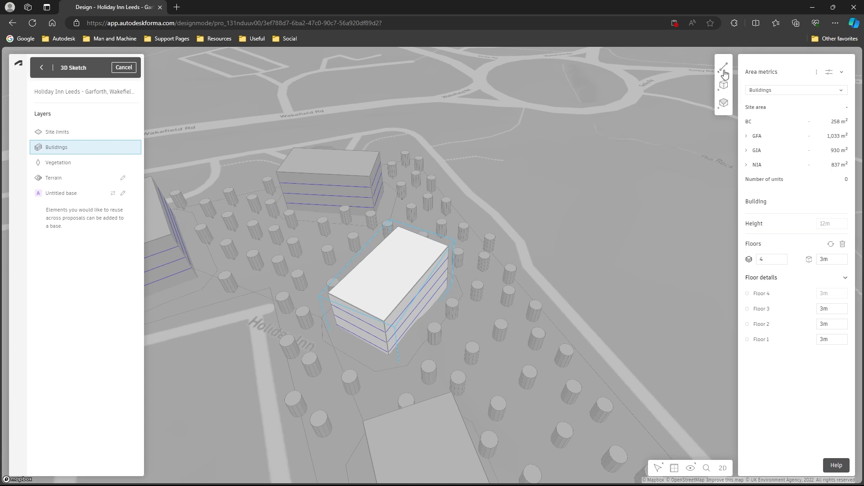
- Start the Fillet tool from Advanced Modeling Tools with a 10 m radius
left_click(724, 103)
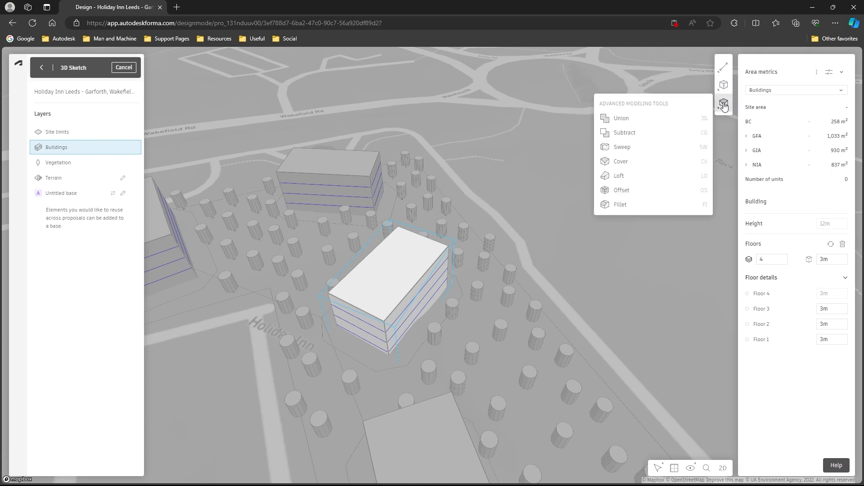
mouse_move(646, 204)
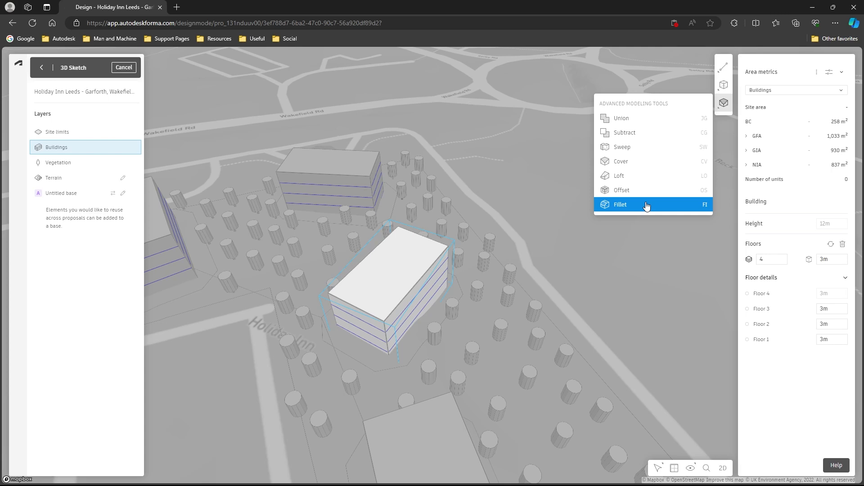
left_click(621, 204)
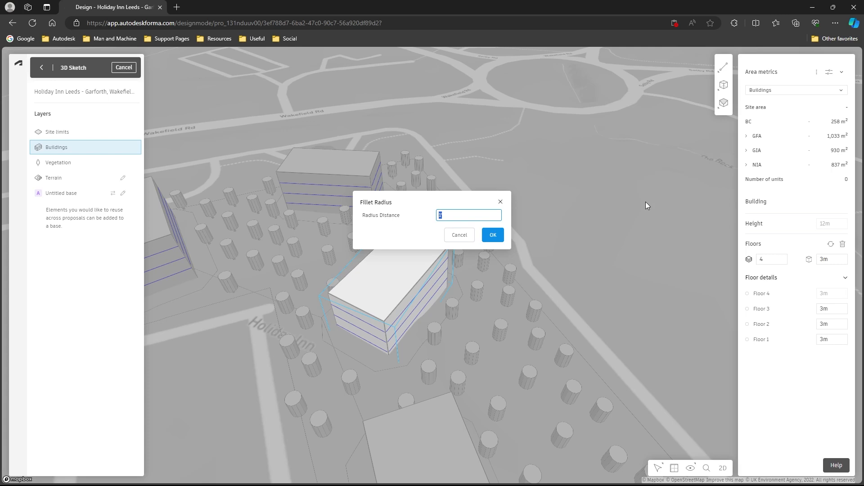
type("10")
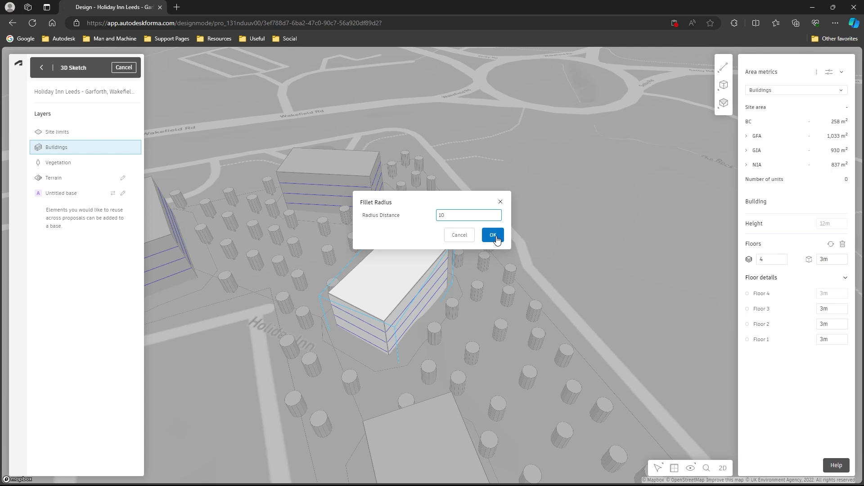
left_click(493, 235)
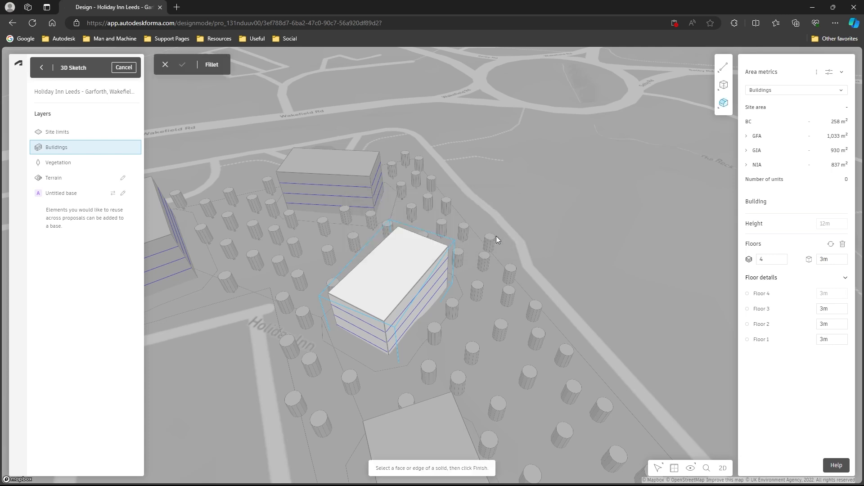
mouse_move(416, 291)
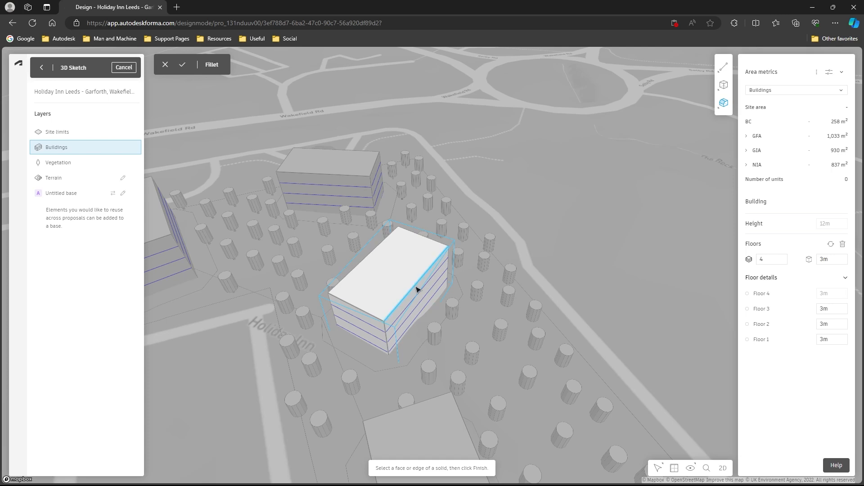
mouse_move(433, 275)
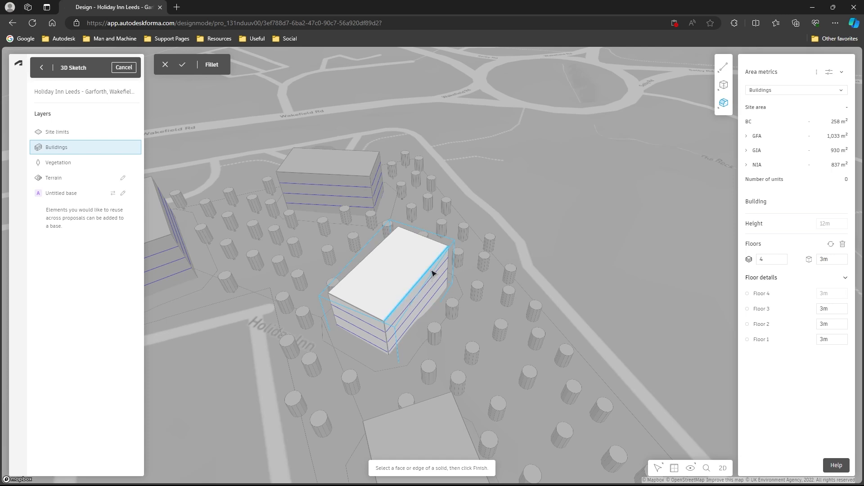
mouse_move(189, 72)
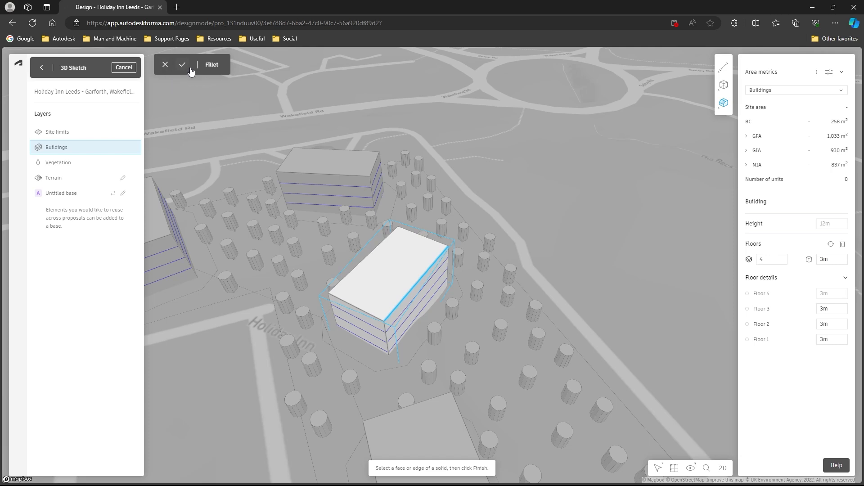
- Finish the 10 m fillet on the top long edge, reducing GFA to 948 m²
left_click(182, 64)
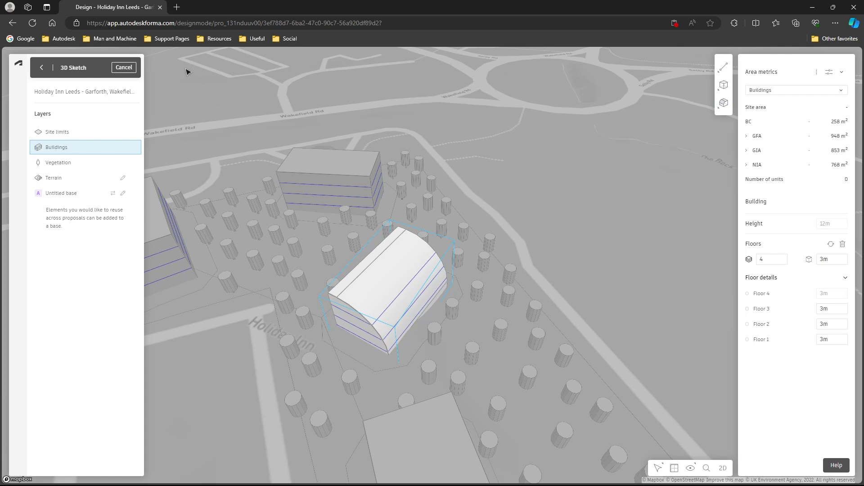
mouse_move(41, 68)
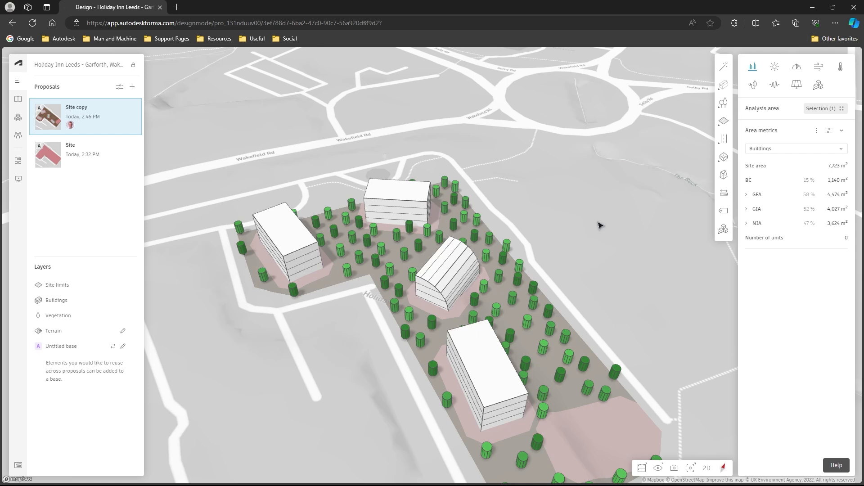
mouse_move(723, 68)
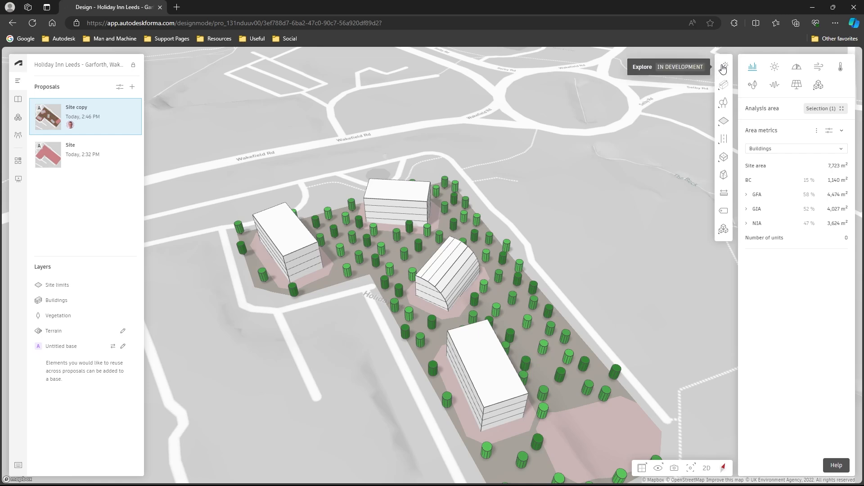